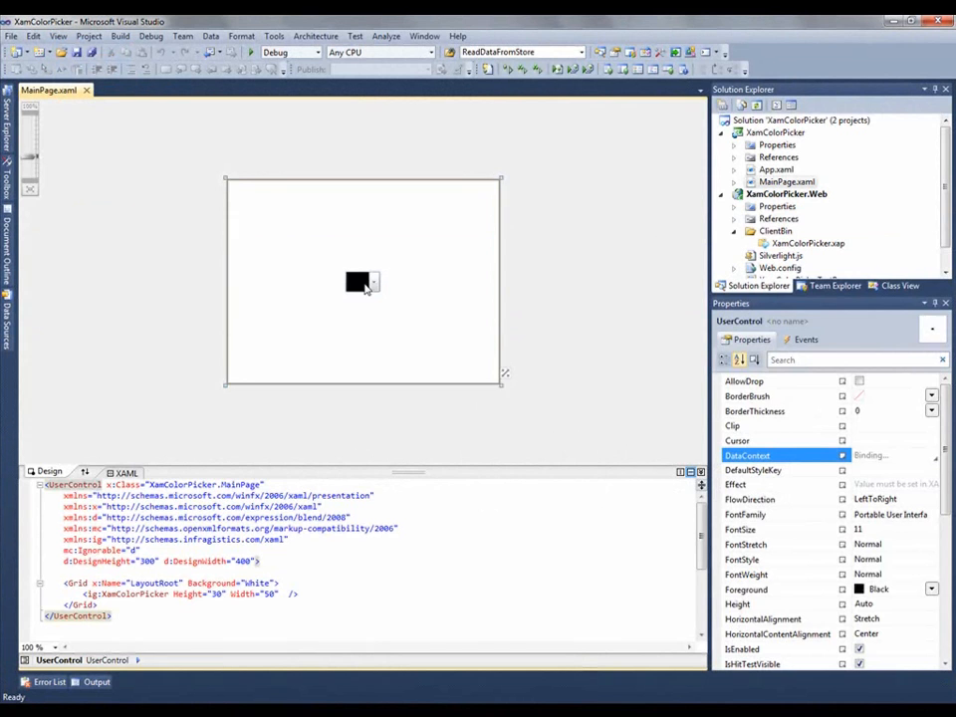
Step: Select the XamColorPicker on the design surface and launch the test page in the browser
left_click(356, 281)
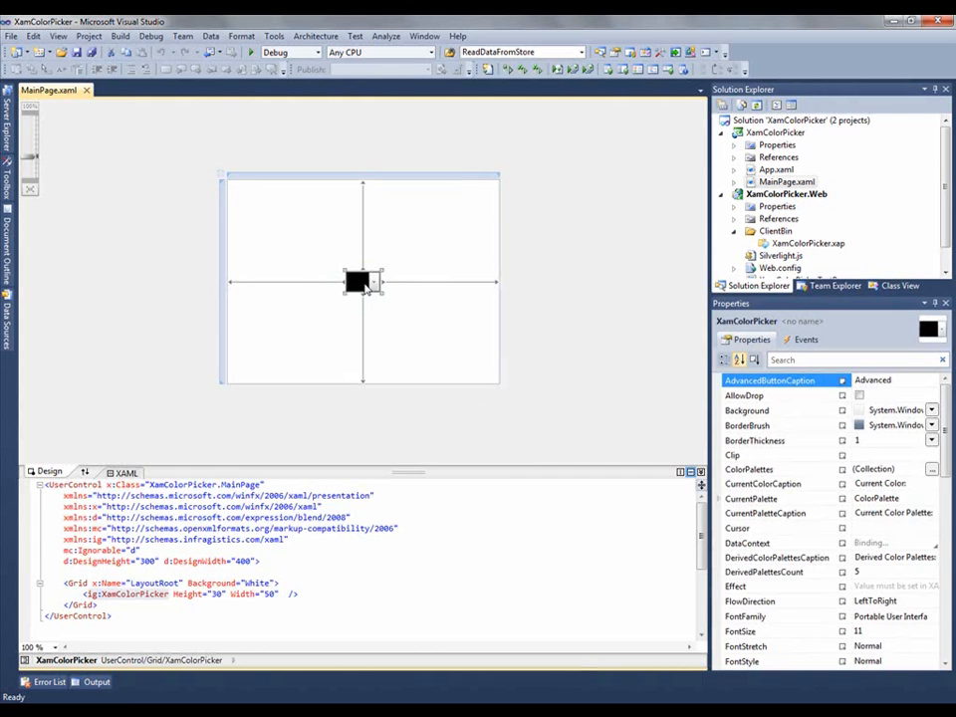
left_click(251, 52)
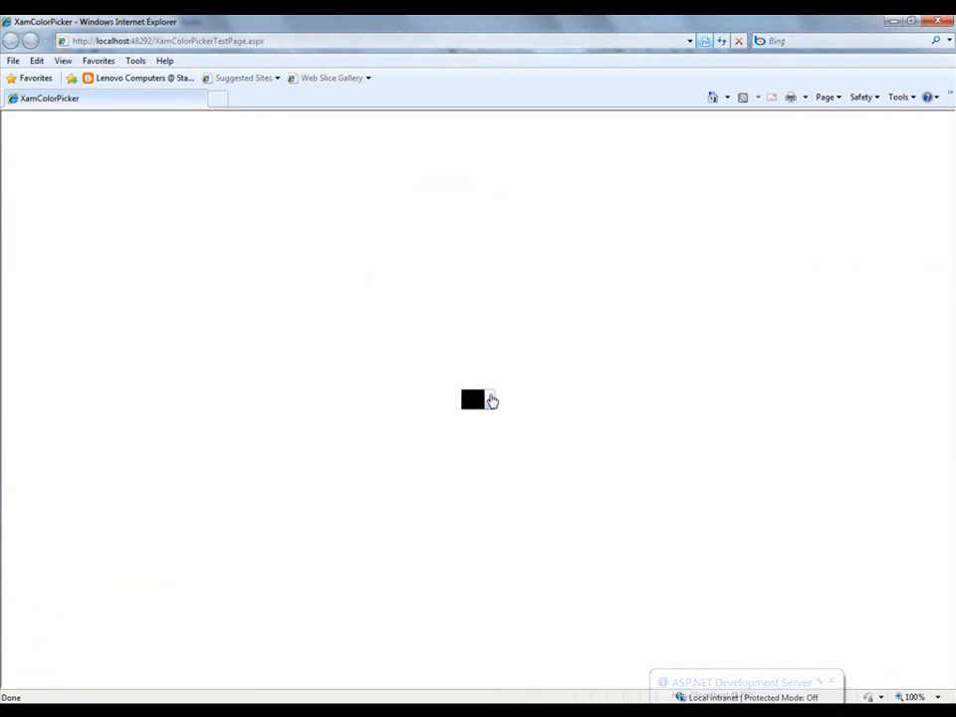
Step: Try black and orange from the current palette, plus light gray and navy derived shades
left_click(491, 399)
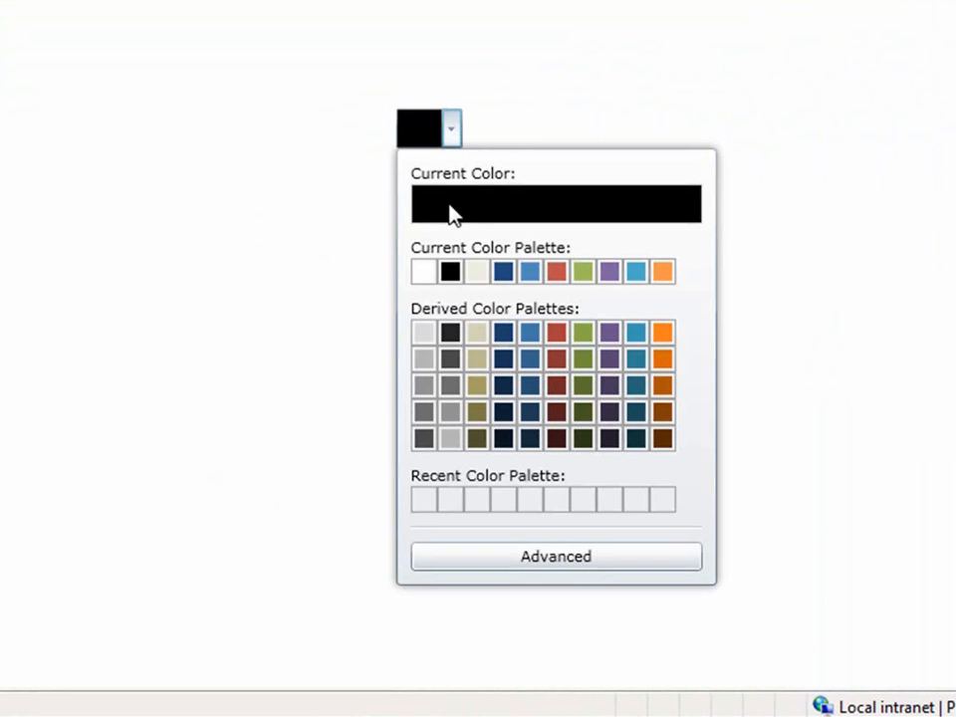
left_click(450, 270)
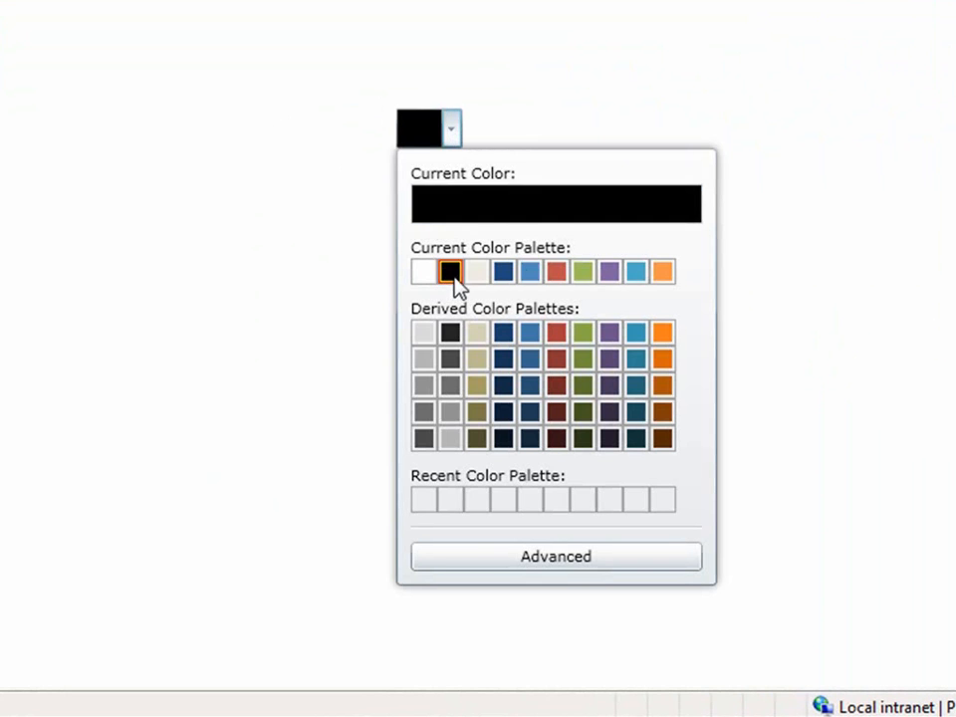
left_click(661, 271)
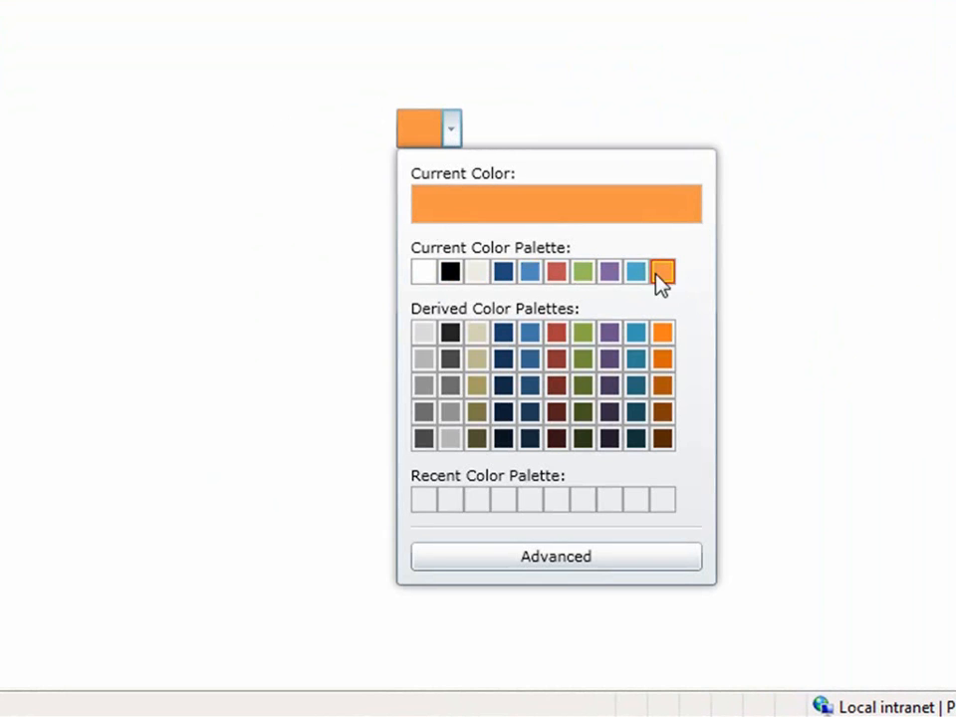
left_click(423, 332)
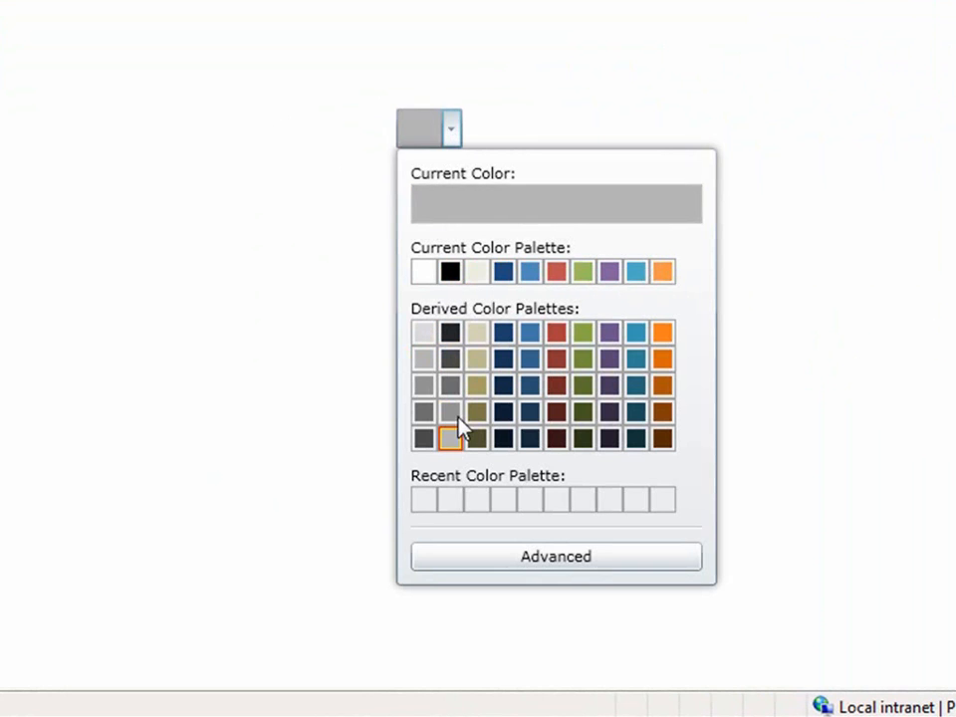
left_click(503, 385)
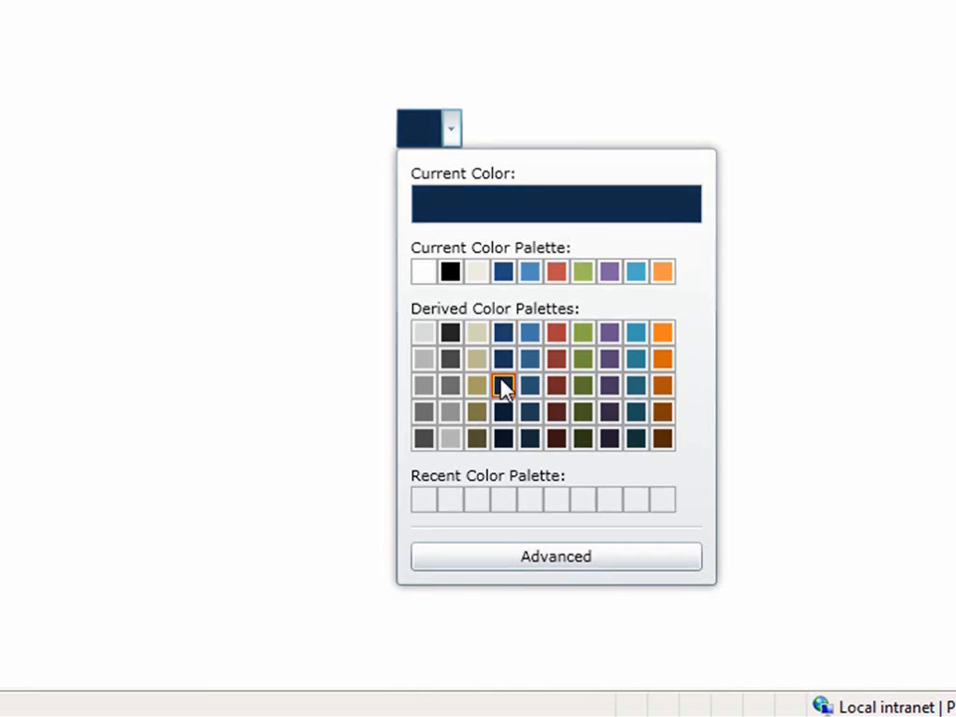
left_click(448, 385)
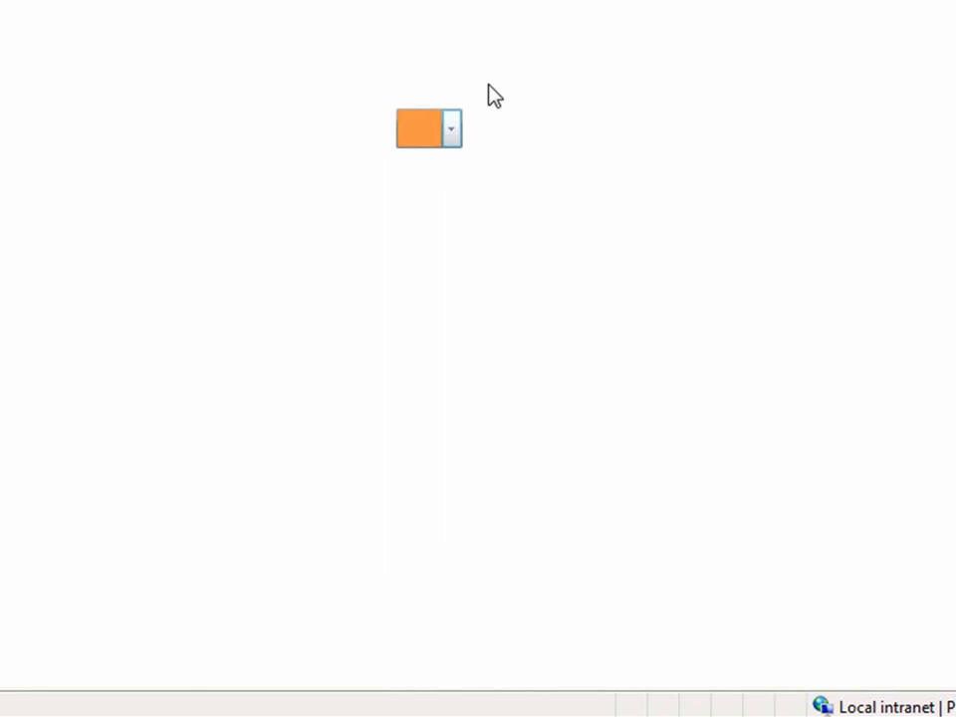
Step: Reuse olive and orange from Recent Colors, then bring up the advanced color editor
left_click(451, 127)
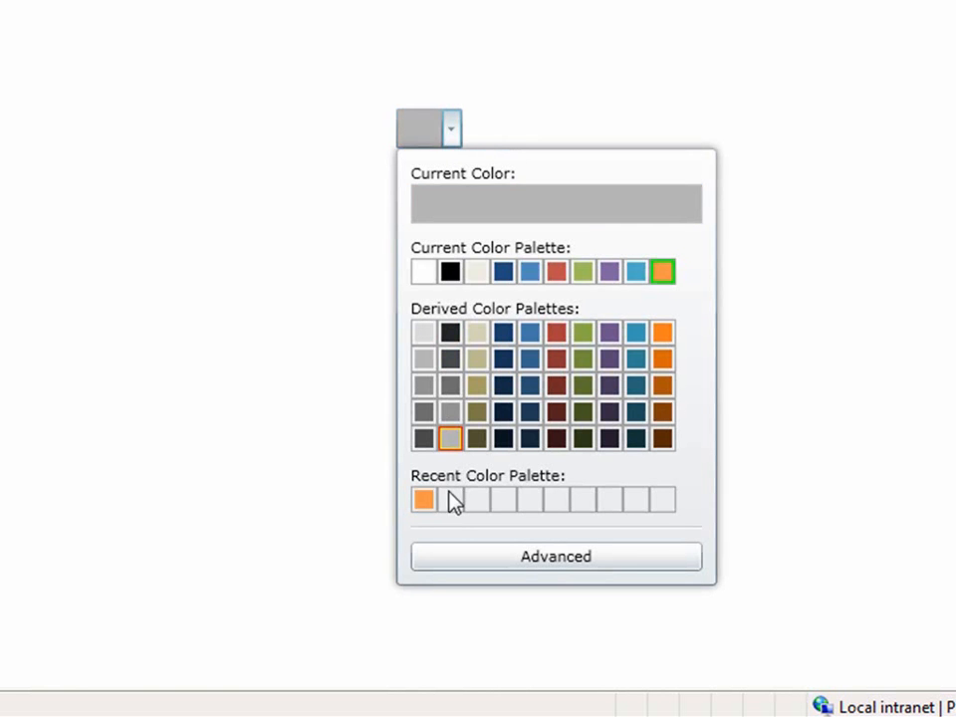
left_click(449, 438)
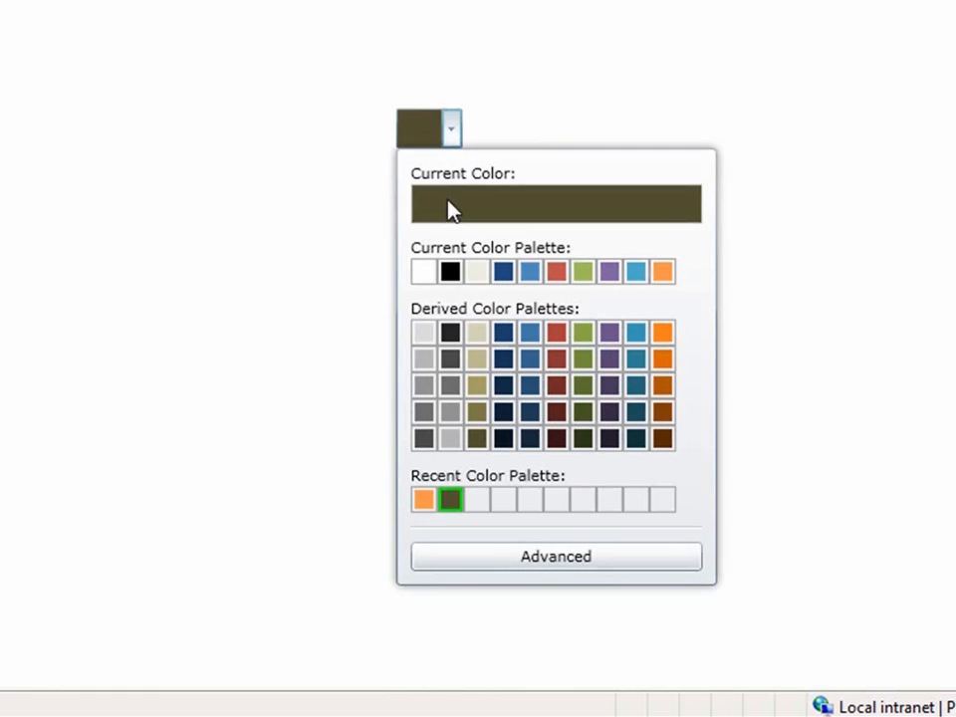
left_click(422, 499)
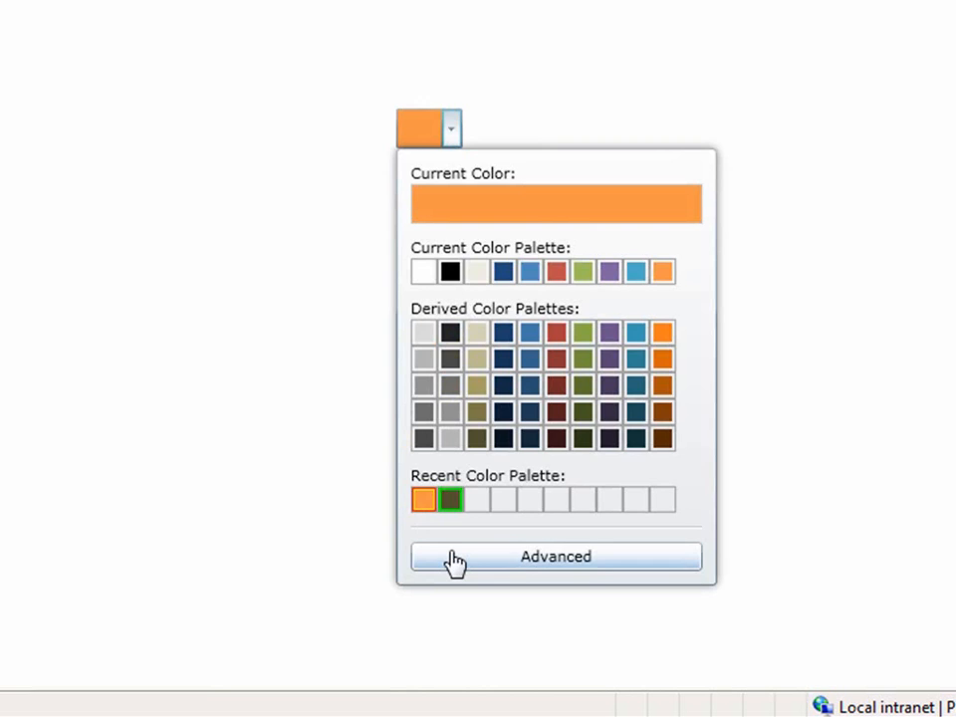
left_click(555, 555)
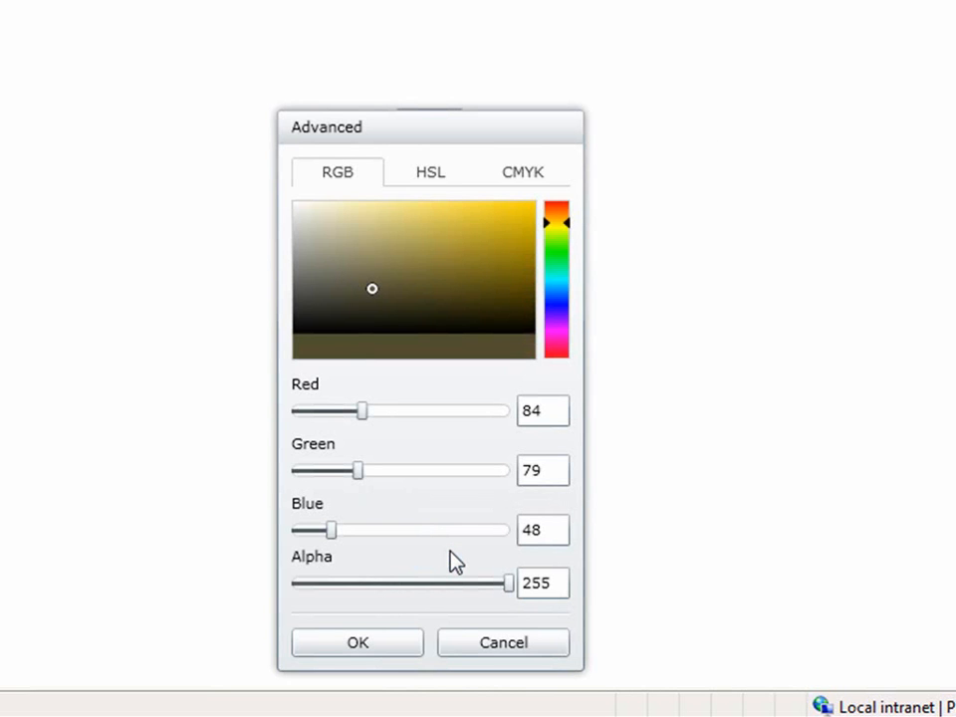
Step: Shift the hue to blue, pick a bright saturated blue, and view it as HSL values
left_click(543, 410)
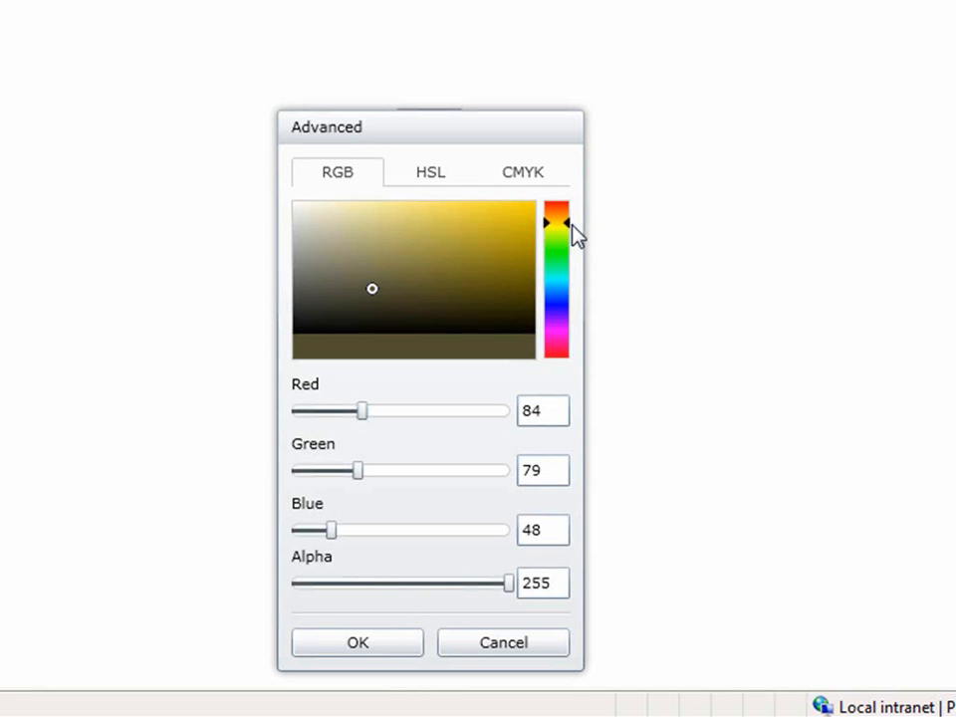
left_click_drag(556, 219, 556, 271)
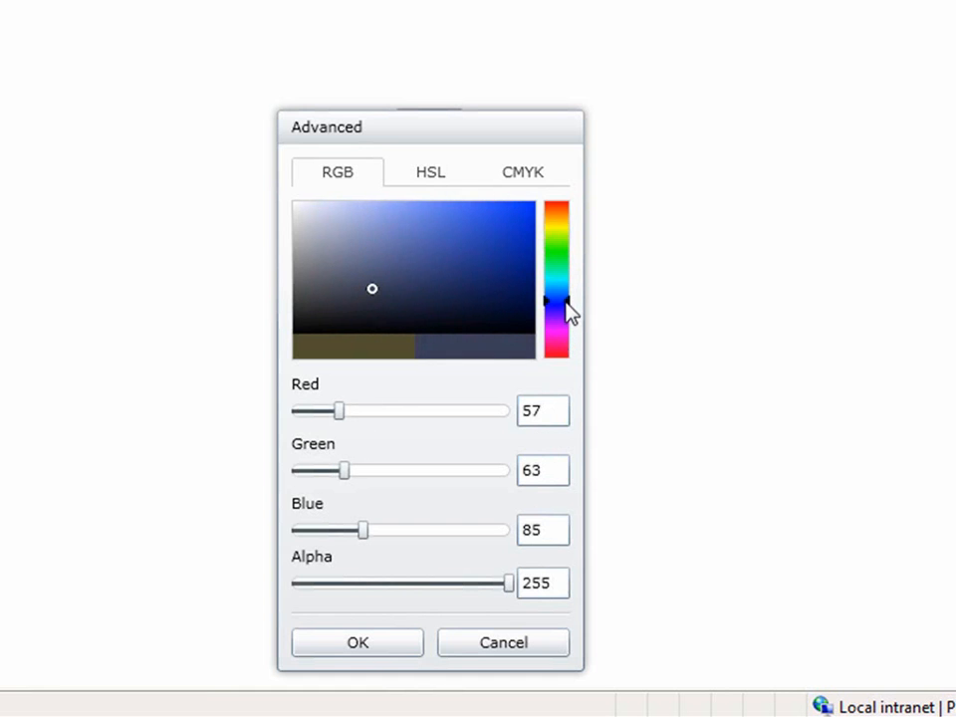
left_click(503, 252)
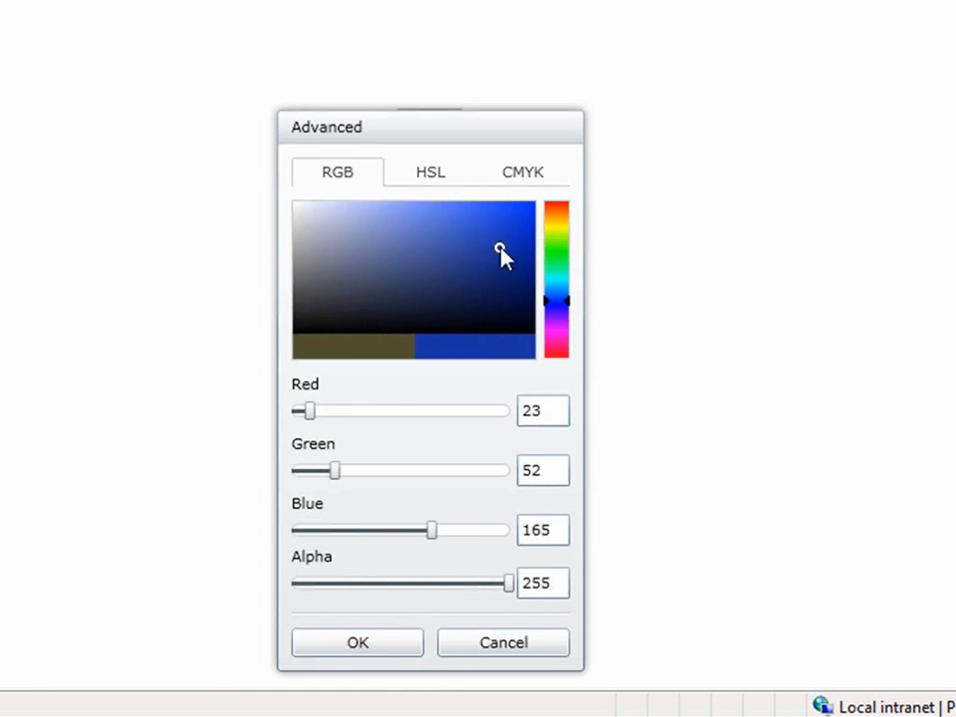
left_click(506, 220)
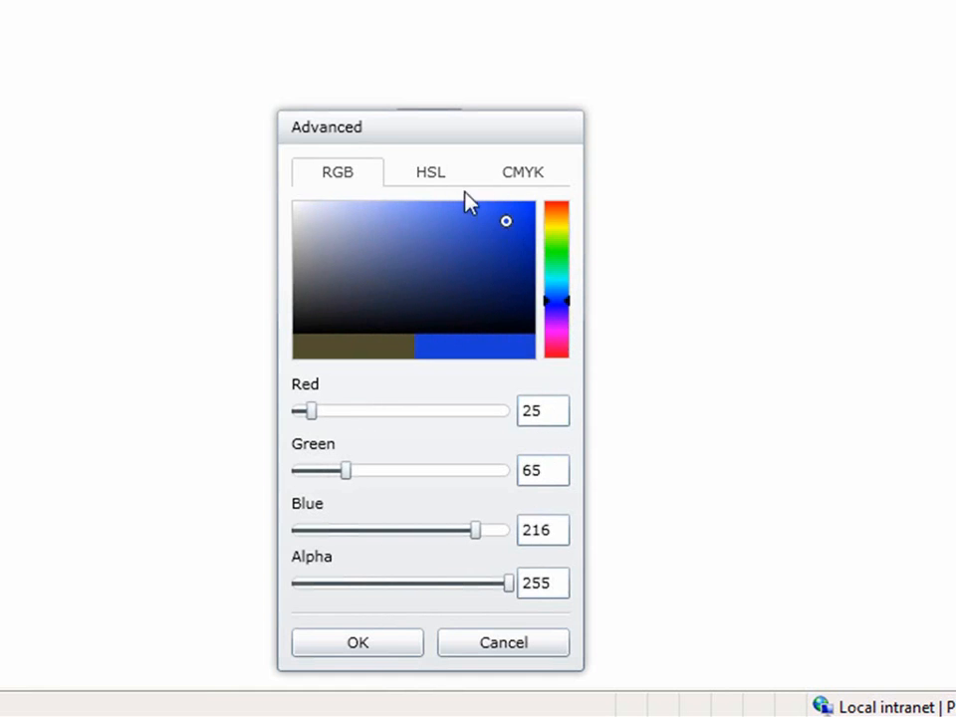
left_click(429, 171)
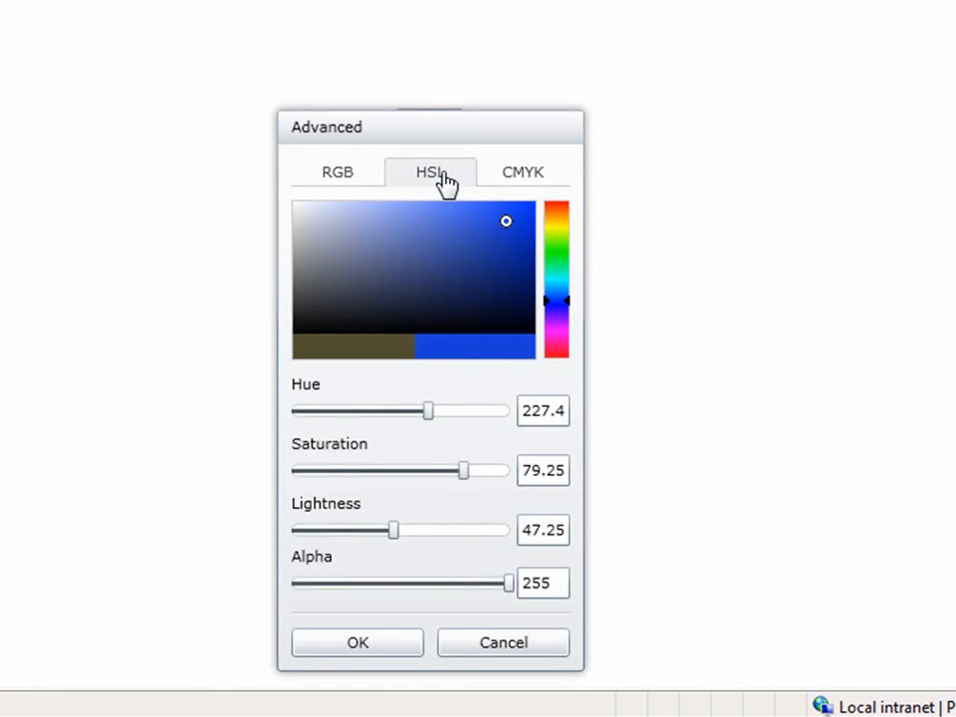
left_click(521, 171)
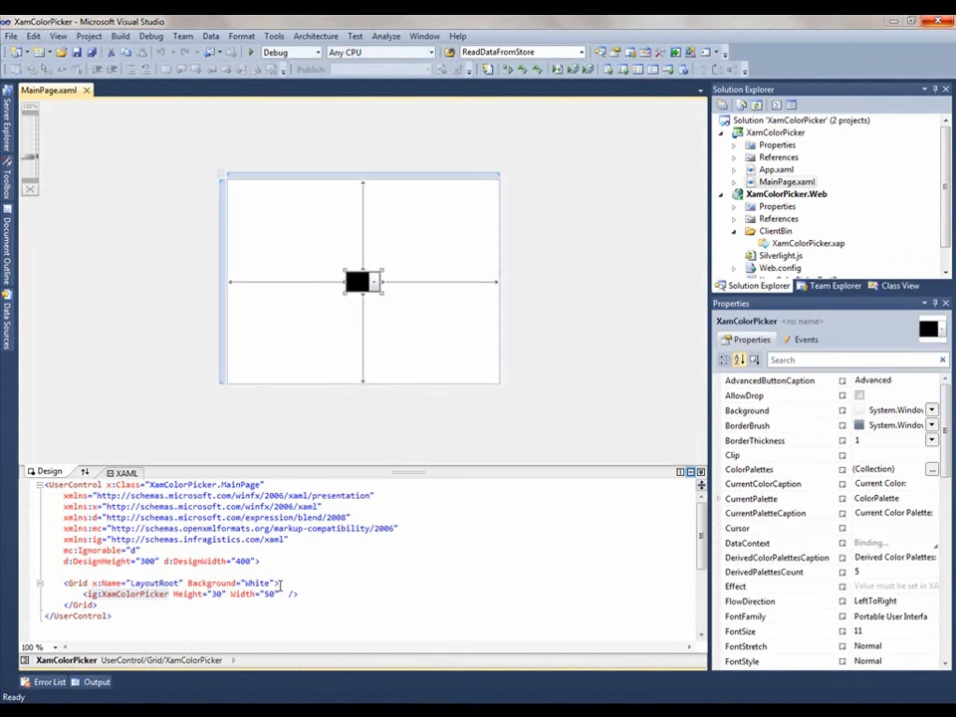
Step: Select the XamColorPicker markup and turn off the recent colors palette in Properties
left_click(282, 593)
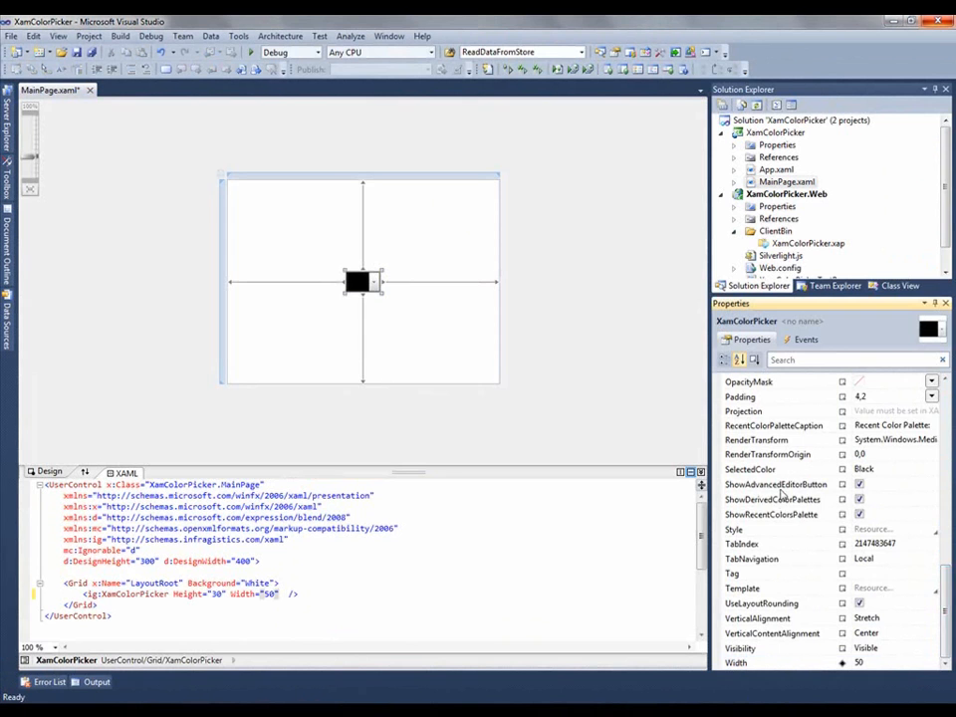
mouse_move(782, 499)
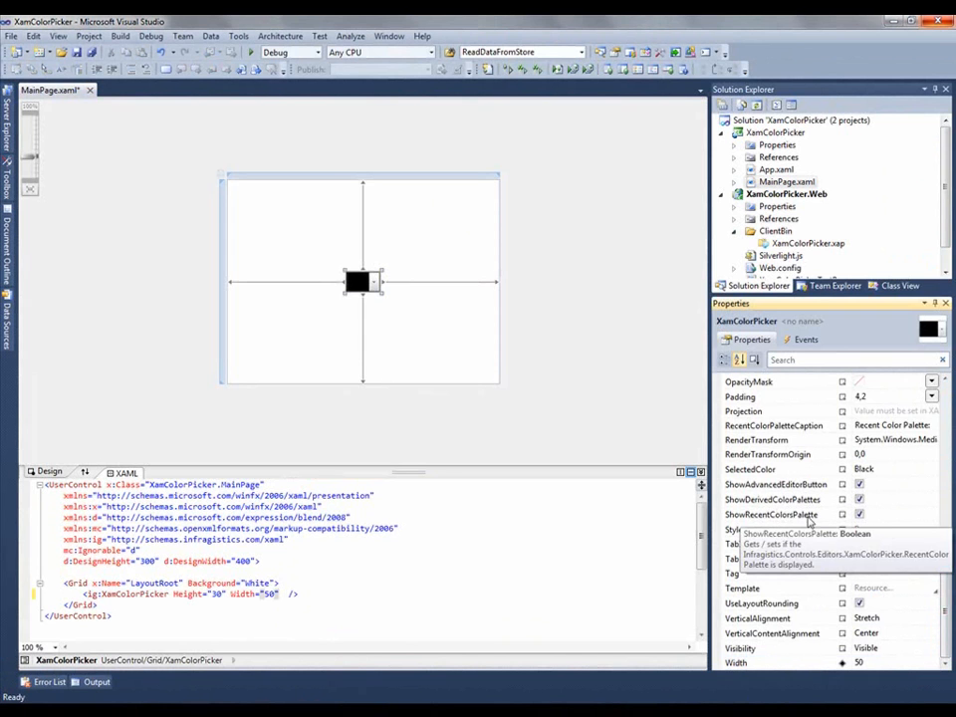
left_click(858, 515)
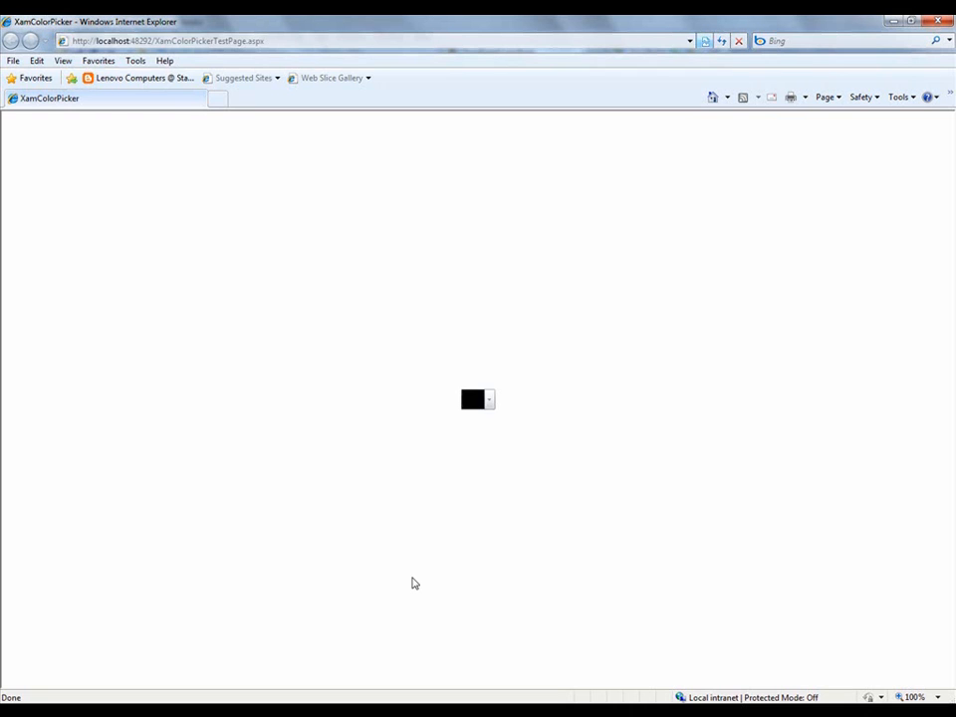
Step: Choose the light blue swatch from the Current Color Palette in the picker's dropdown
left_click(487, 398)
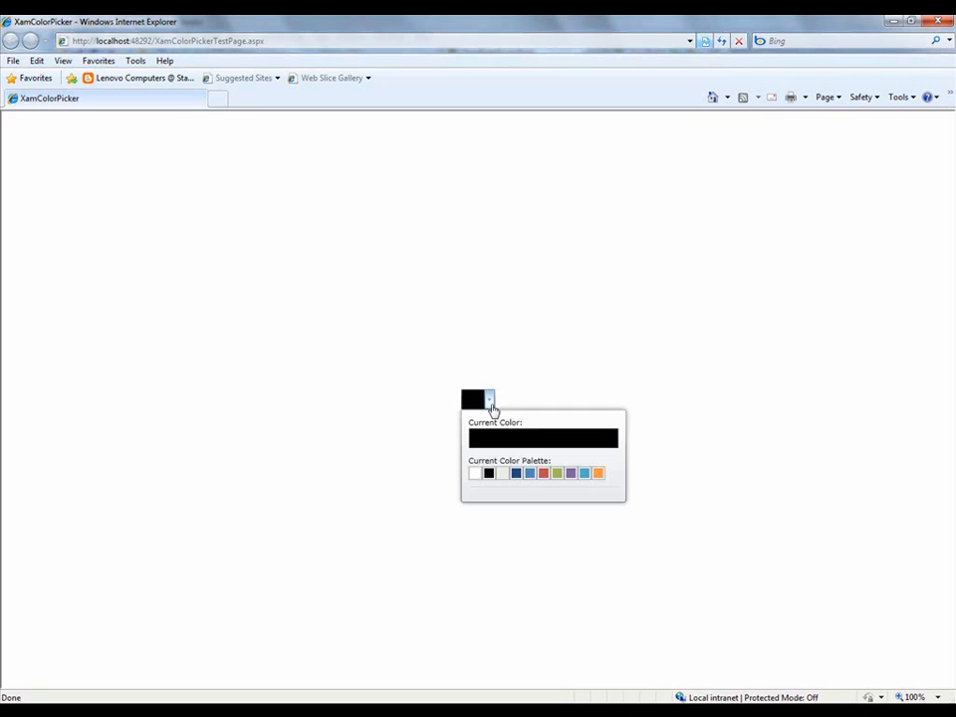
left_click(583, 473)
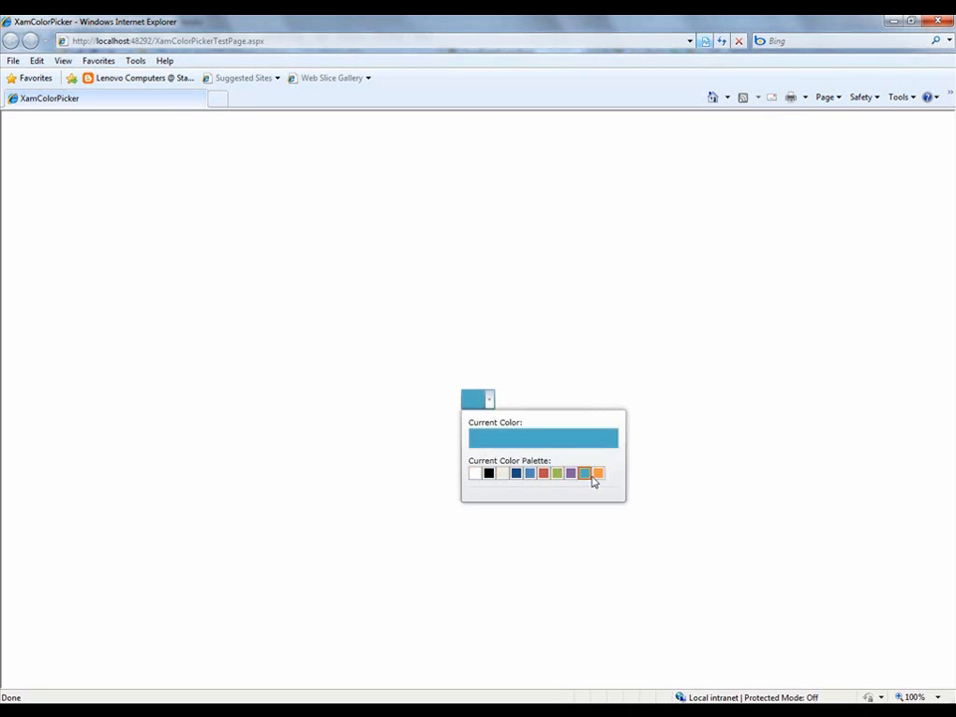